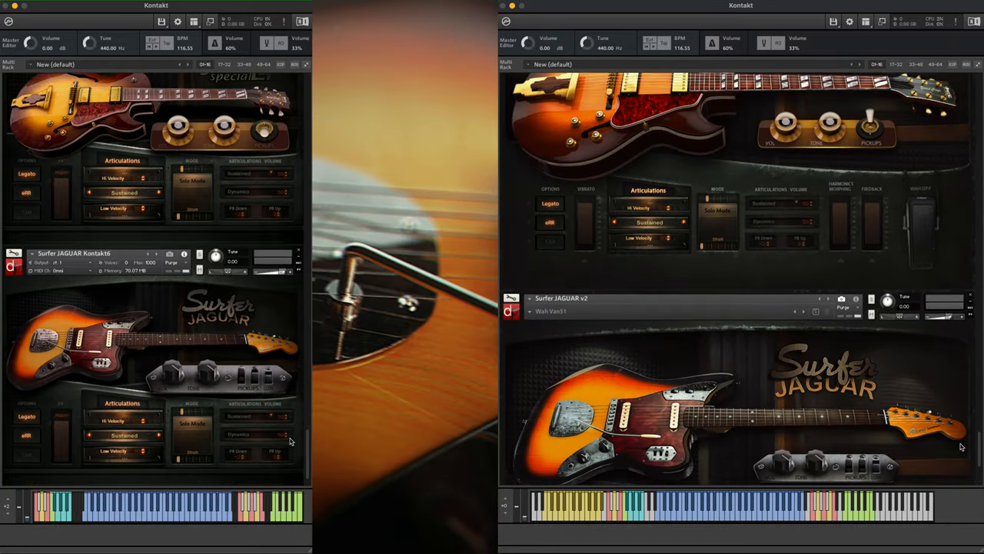
# Browse the loaded Direct SG v2 guitar and pick an entry from its extra articulation choices
pyautogui.scroll(-3)
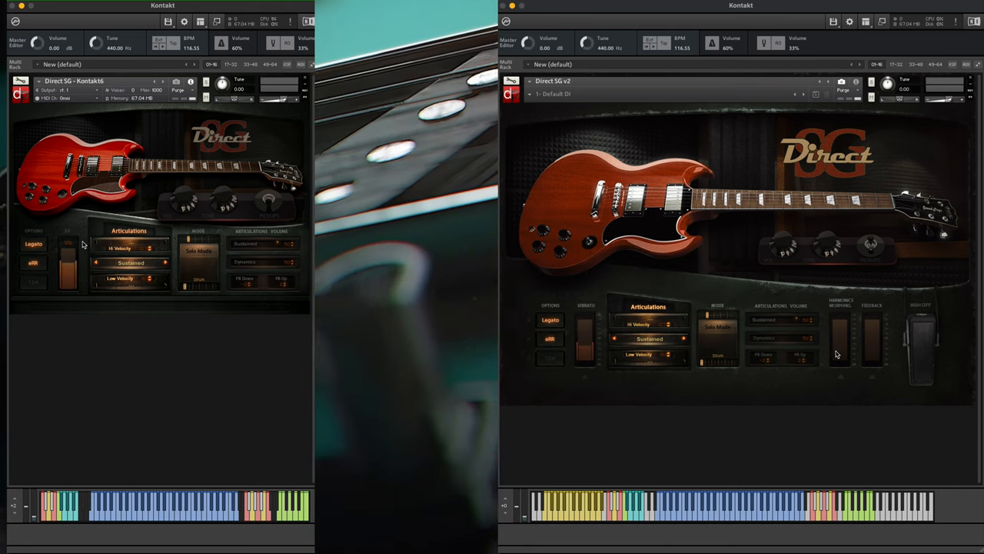
pyautogui.click(68, 243)
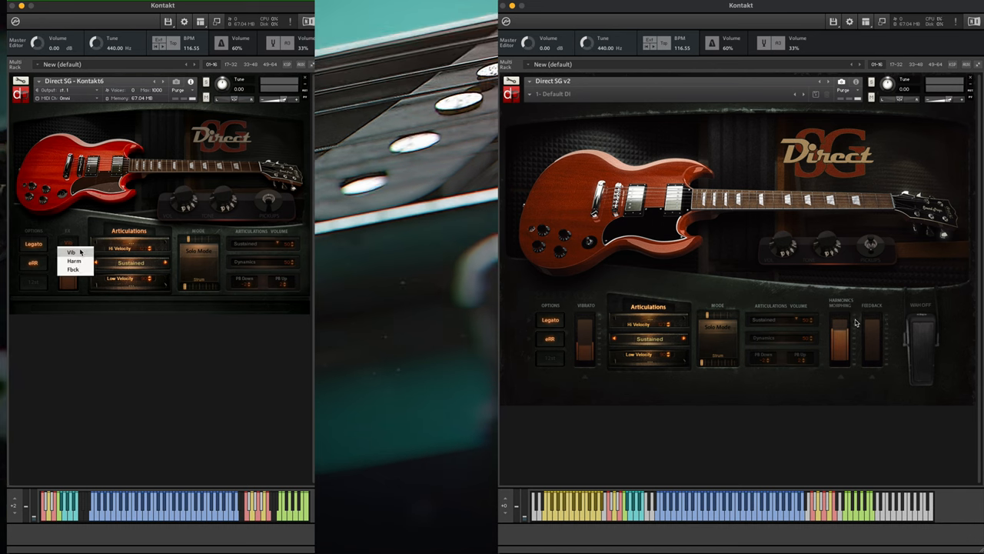
pyautogui.click(73, 262)
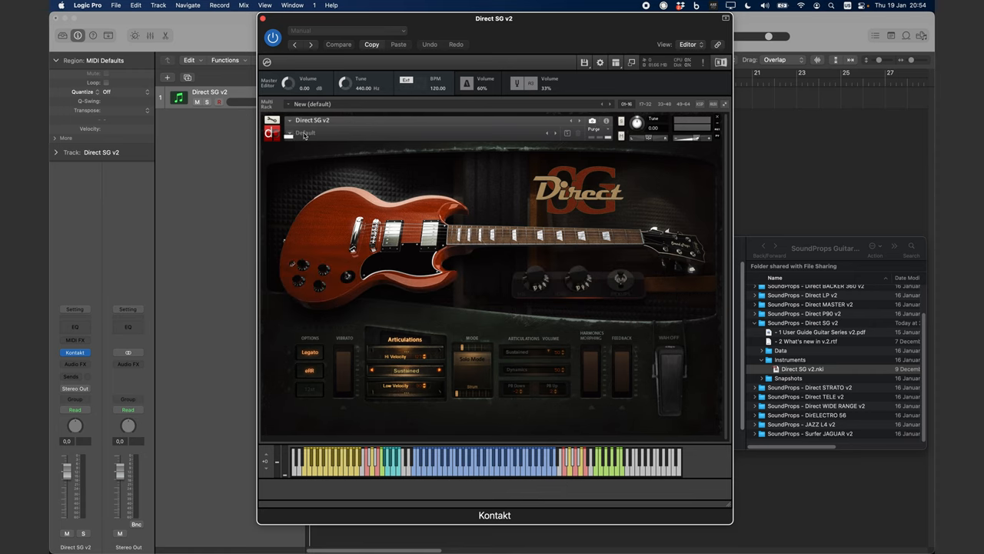
pyautogui.moveTo(458, 147)
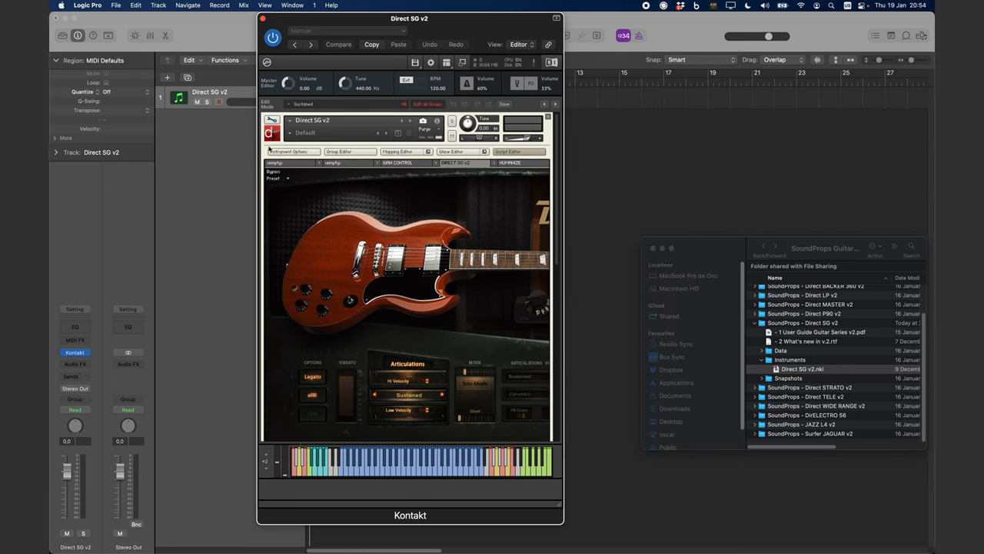
# From Instrument Options > Snapshot, reveal the snapshot saving location and confirm creating the user folder
pyautogui.click(292, 151)
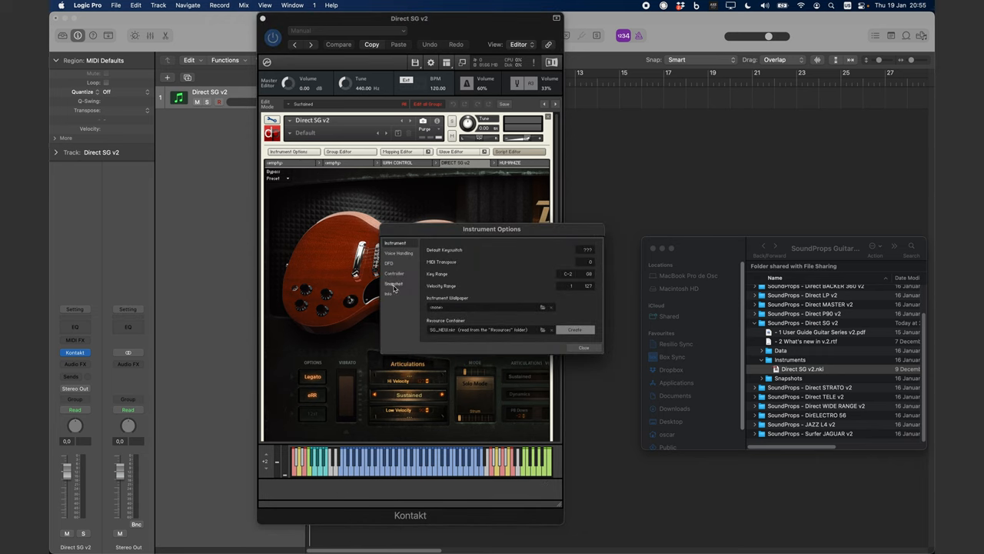
pyautogui.click(393, 283)
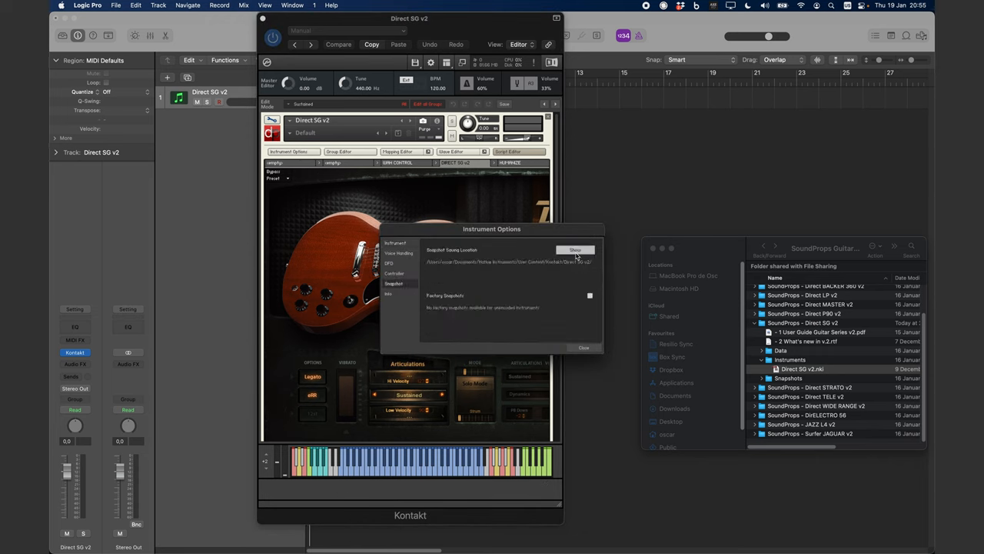
pyautogui.click(575, 249)
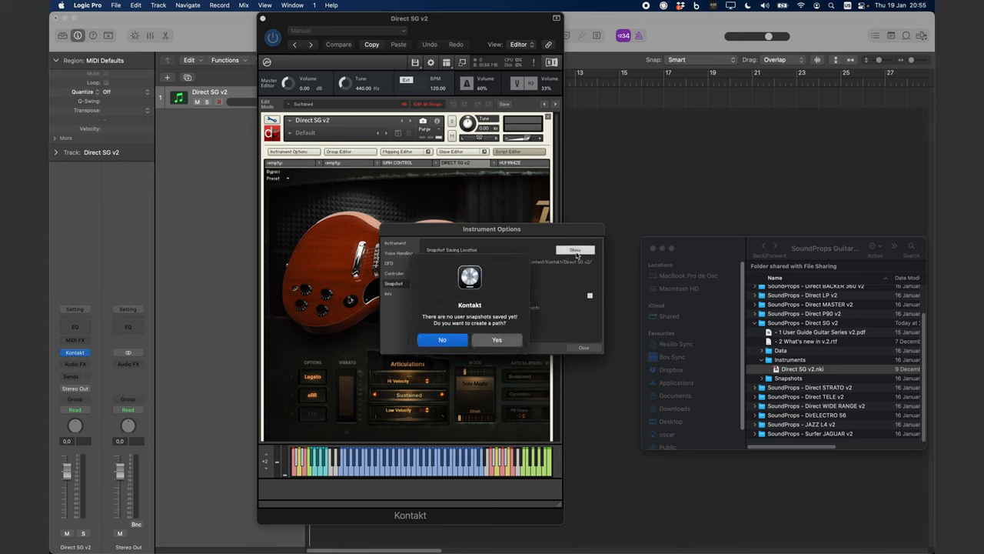
pyautogui.moveTo(529, 340)
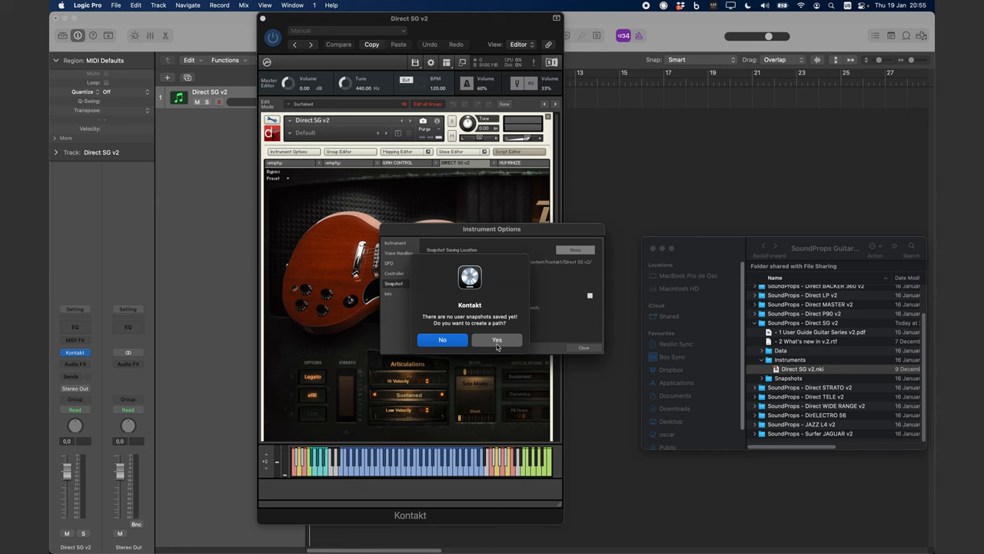
pyautogui.click(496, 340)
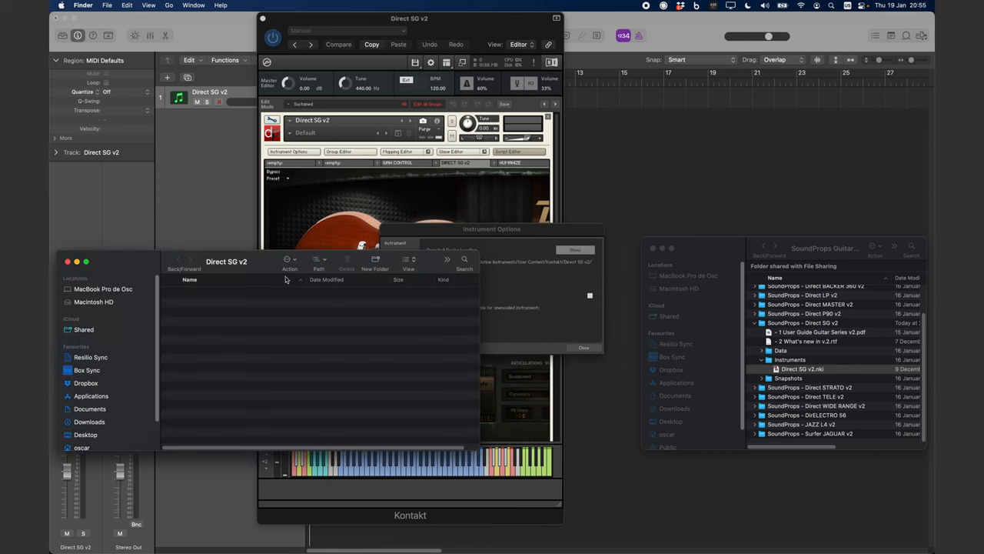
# Select all eleven supplied snapshot files in the Snapshots folder for copying
pyautogui.click(320, 259)
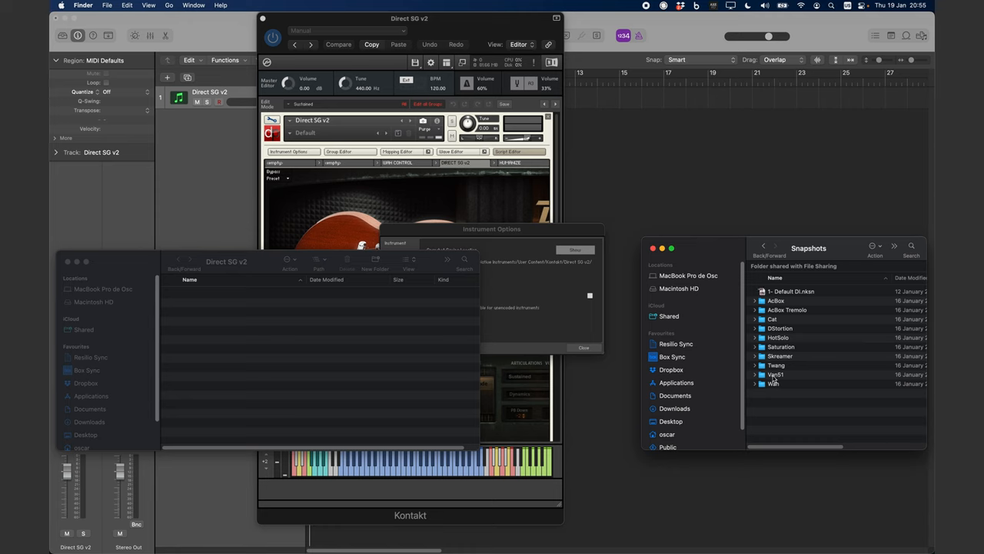
pyautogui.press('cmd+a')
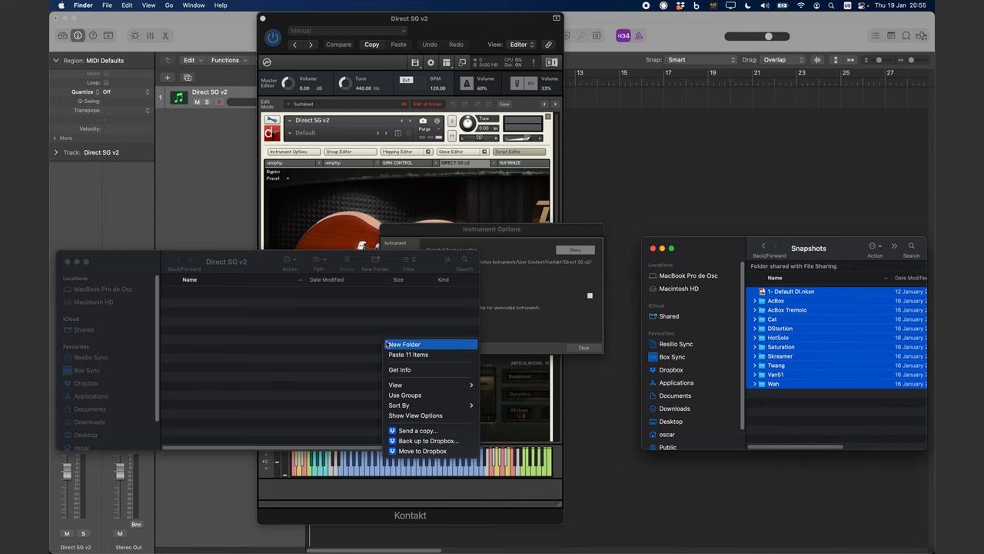
pyautogui.moveTo(428, 353)
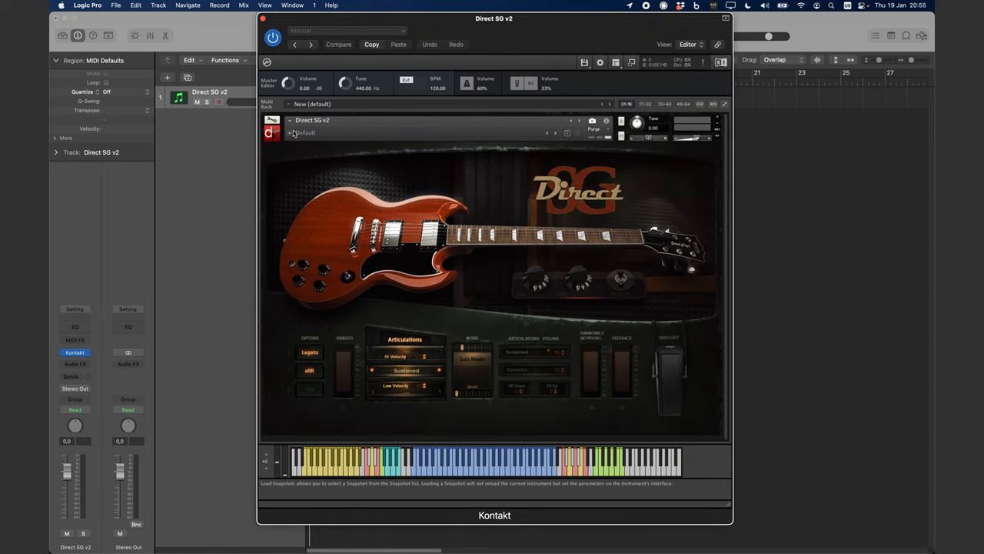
# Drop down the snapshot menu listing the installed Distortion, Saturation and HotCoils presets
pyautogui.click(305, 132)
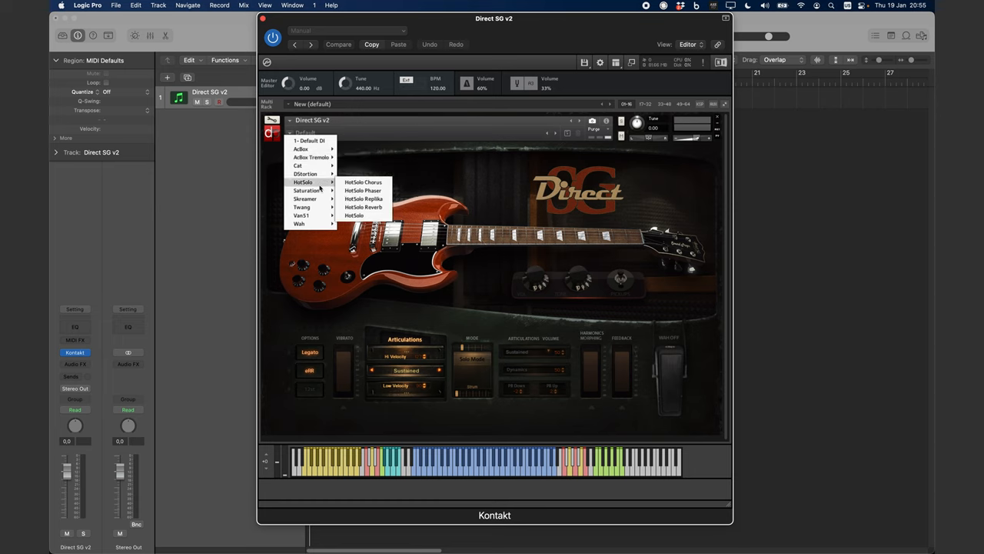
pyautogui.moveTo(301, 206)
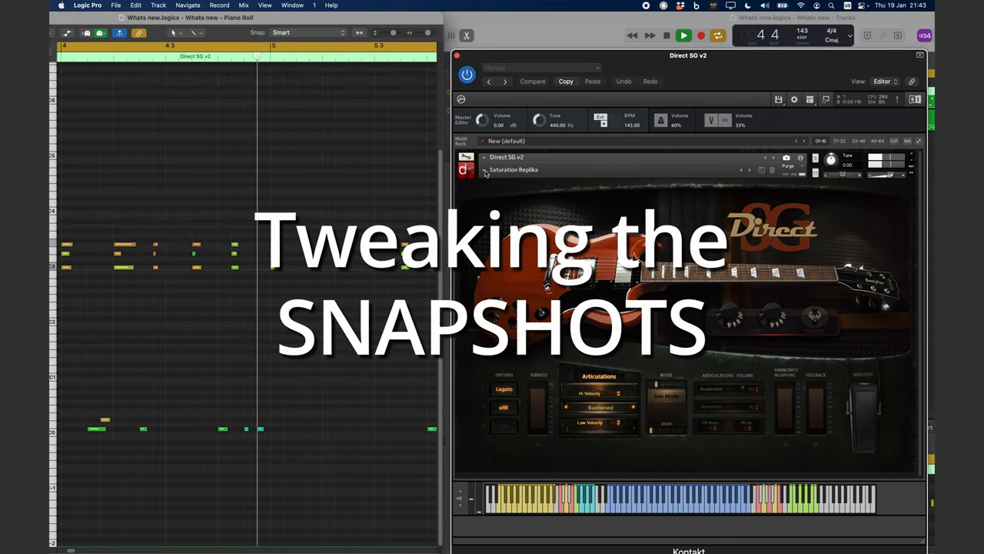
# Enter edit mode and adjust each of the saturation snapshot's three insert effect slots during playback
pyautogui.click(507, 169)
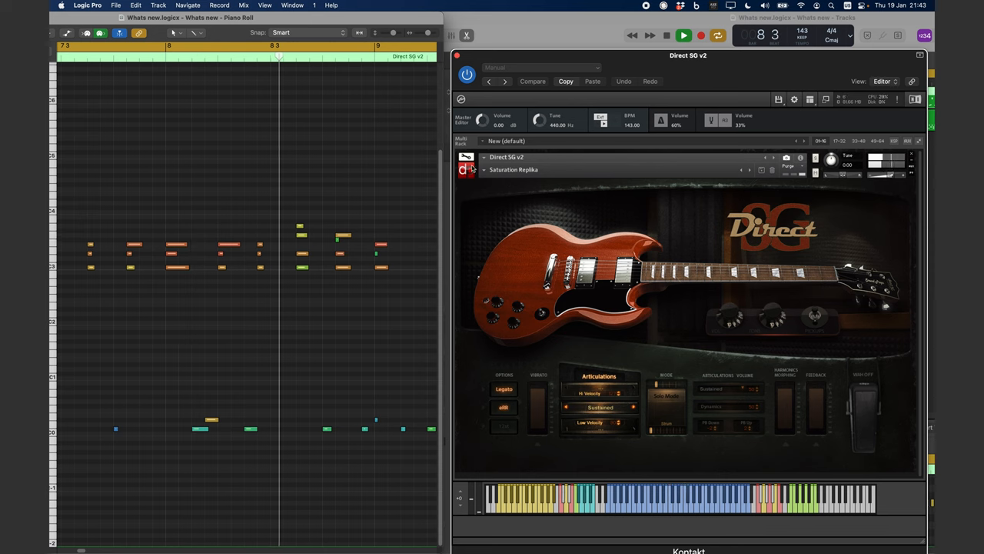
pyautogui.click(655, 98)
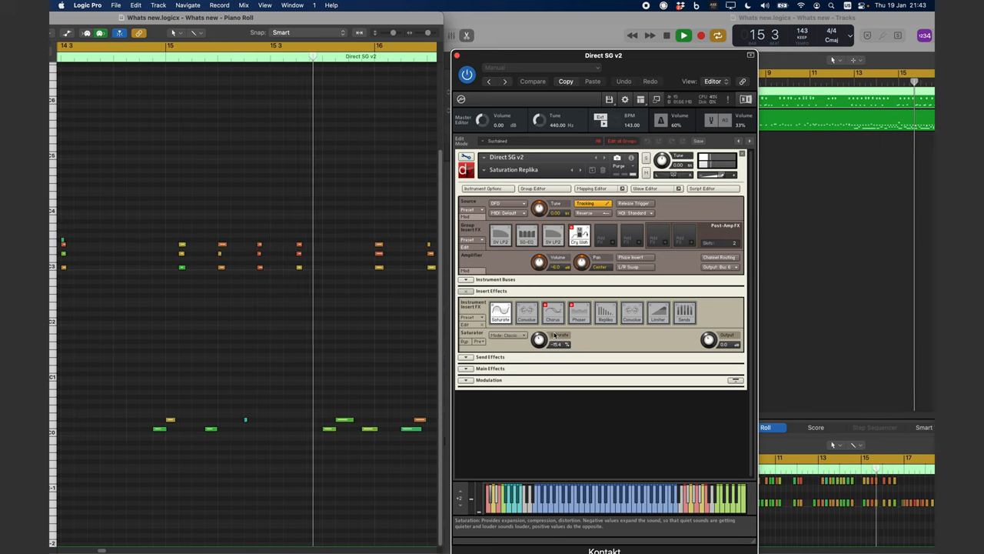
pyautogui.click(553, 312)
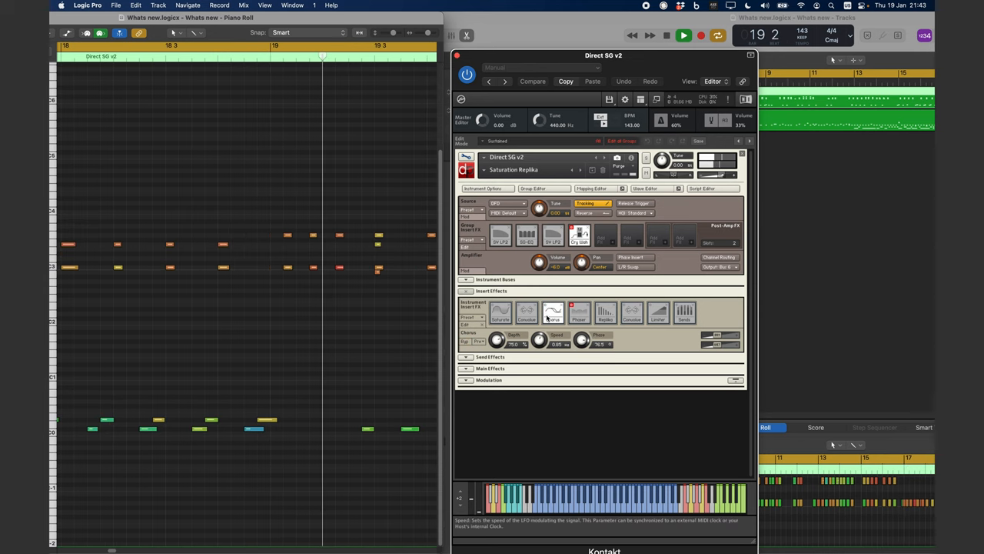
pyautogui.click(578, 312)
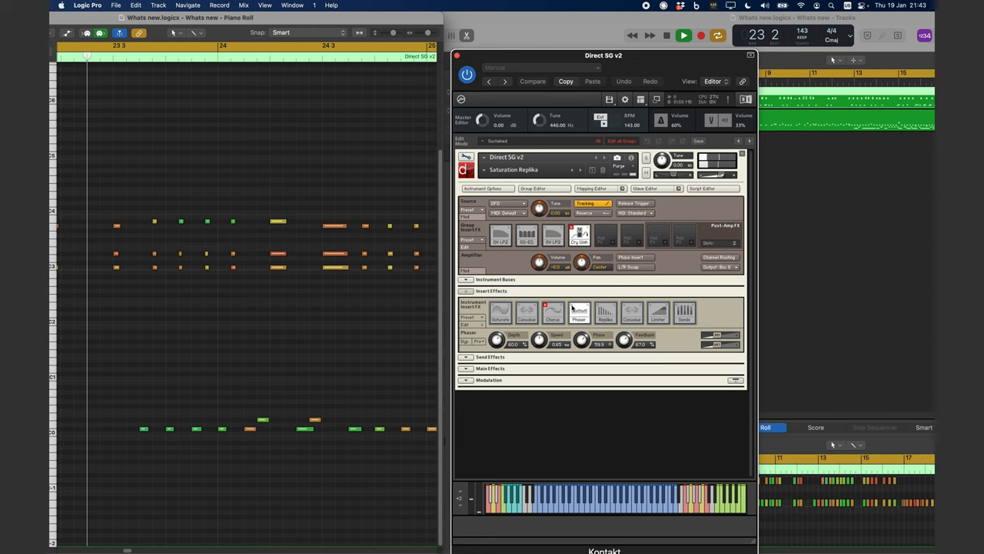
pyautogui.click(606, 311)
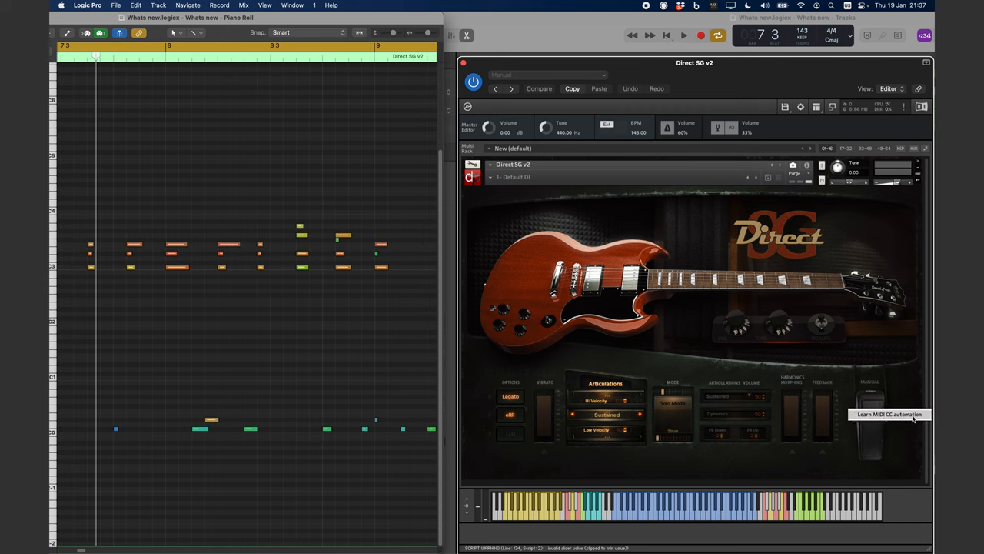
pyautogui.moveTo(873, 438)
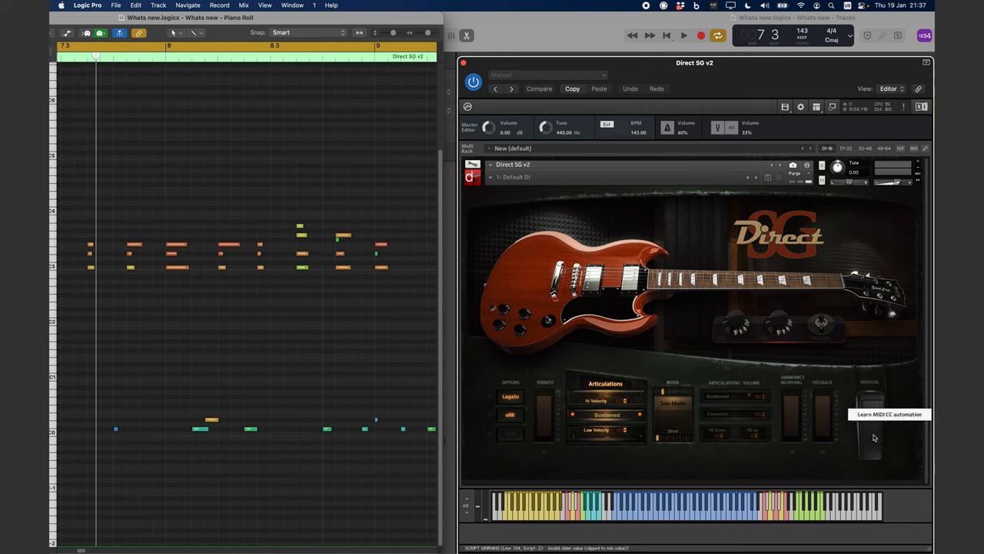
pyautogui.moveTo(587, 243)
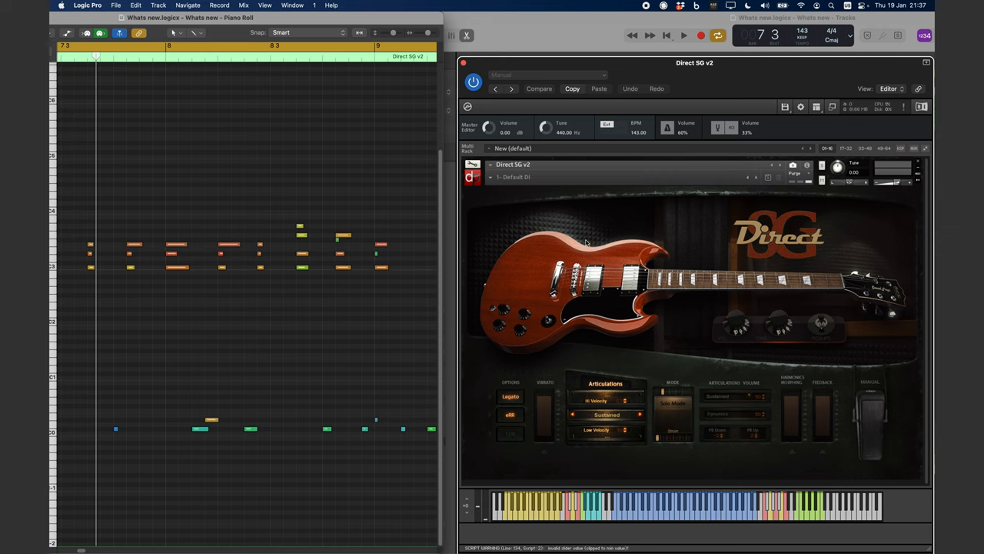
# Load the Wah Twang snapshot from the Wah submenu of the snapshot list
pyautogui.click(513, 177)
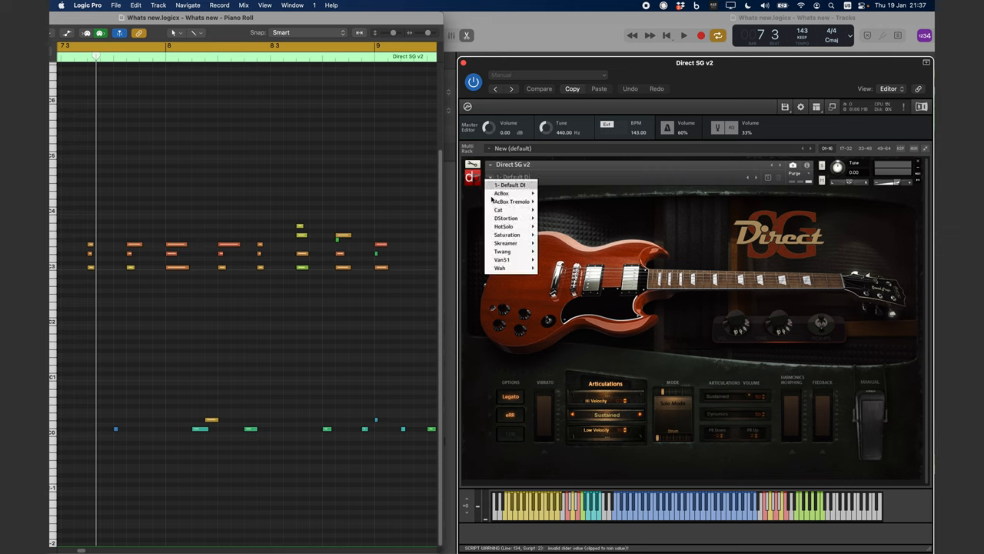
pyautogui.moveTo(499, 268)
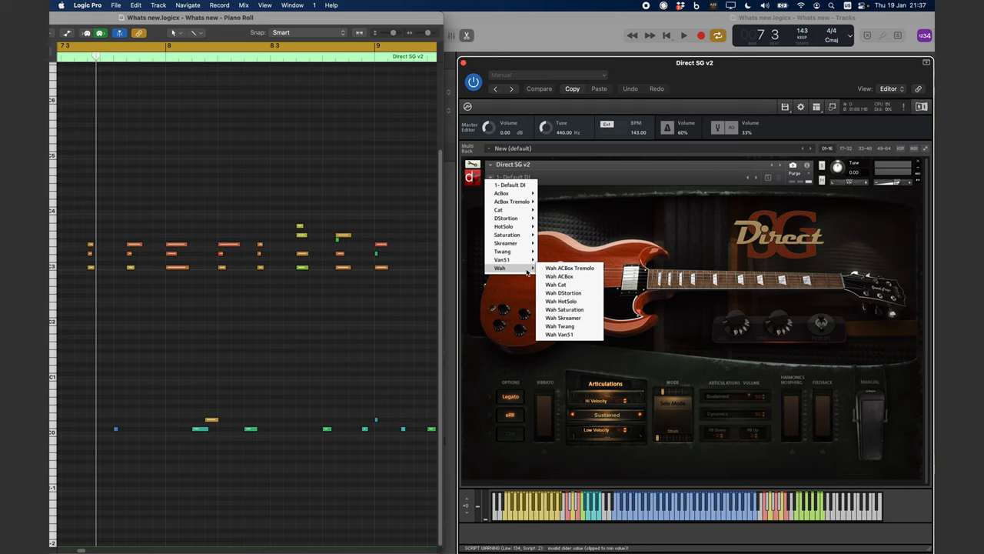
pyautogui.moveTo(561, 326)
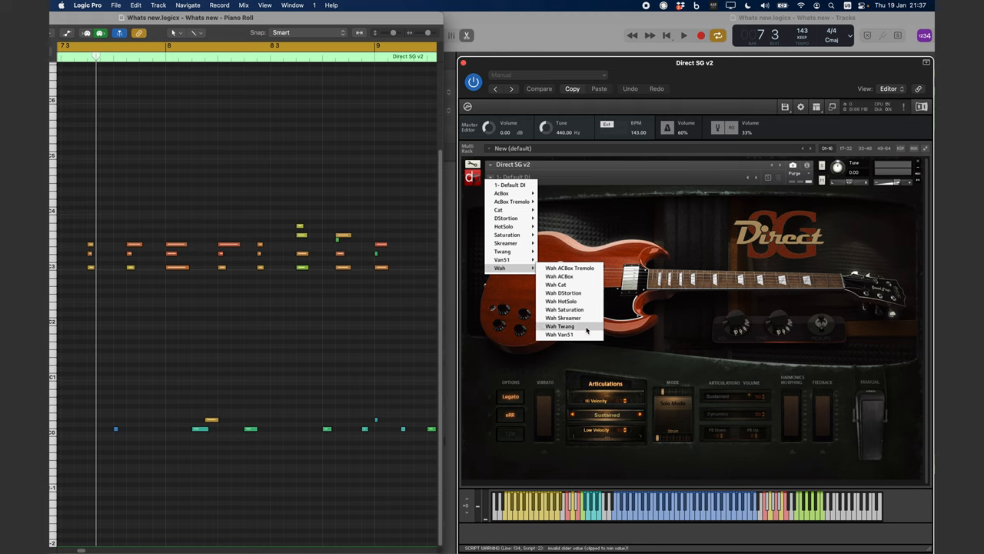
pyautogui.click(560, 326)
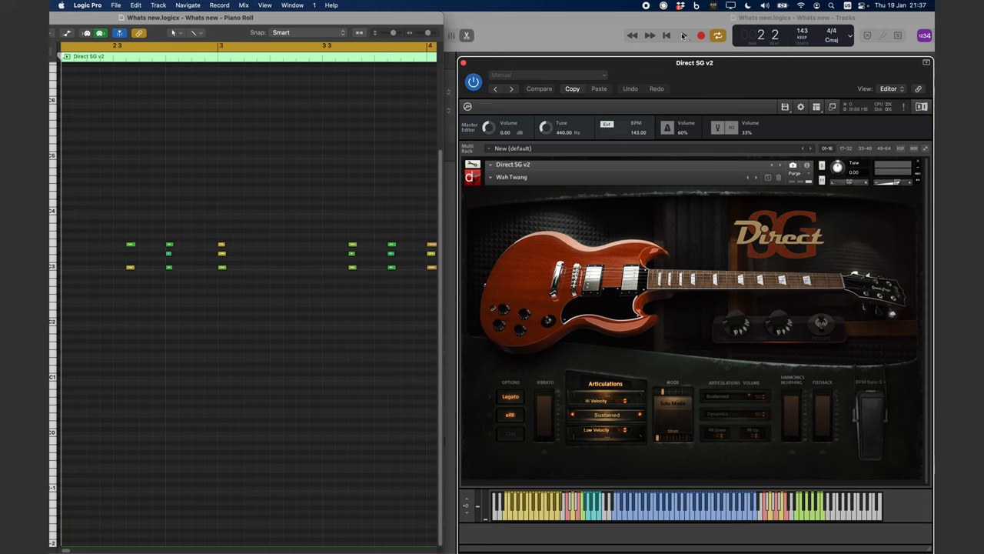
# Switch the wah pedal from manual to a BPM Sync mode, trying two different sync rates
pyautogui.click(683, 35)
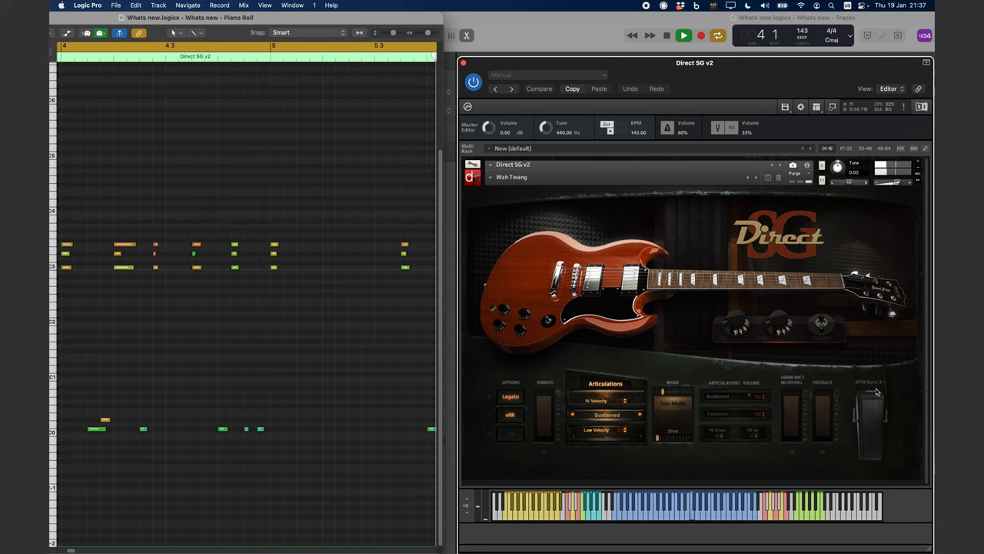
pyautogui.click(682, 35)
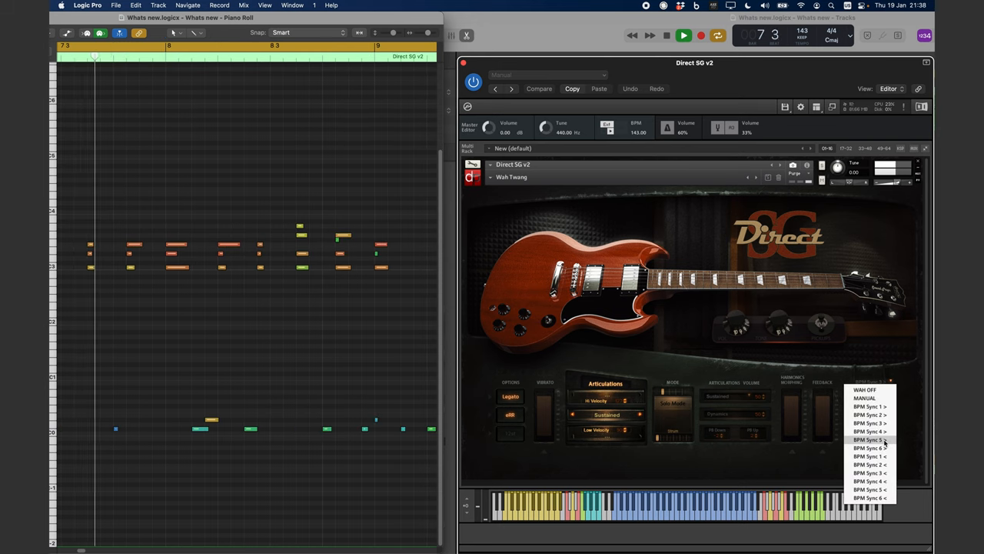
pyautogui.click(869, 447)
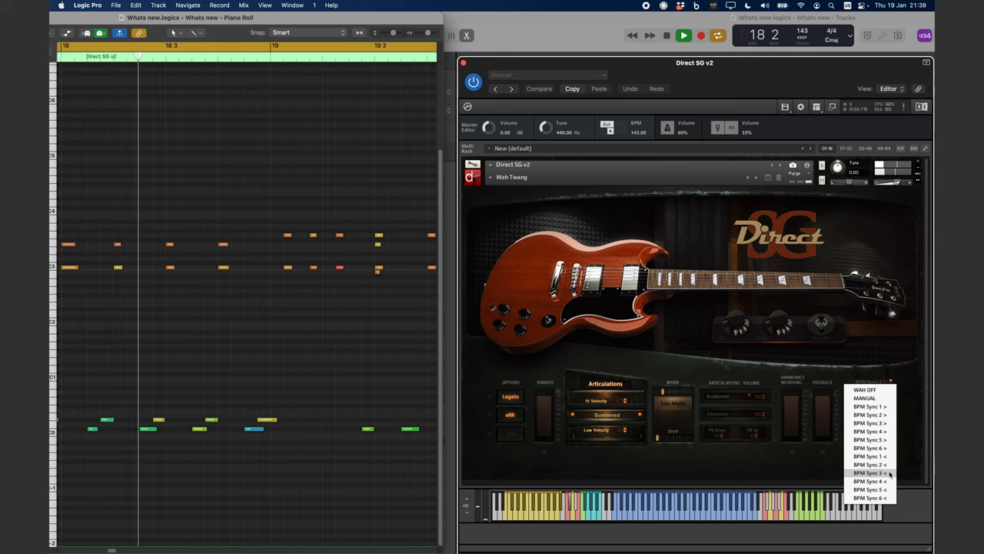
pyautogui.click(870, 473)
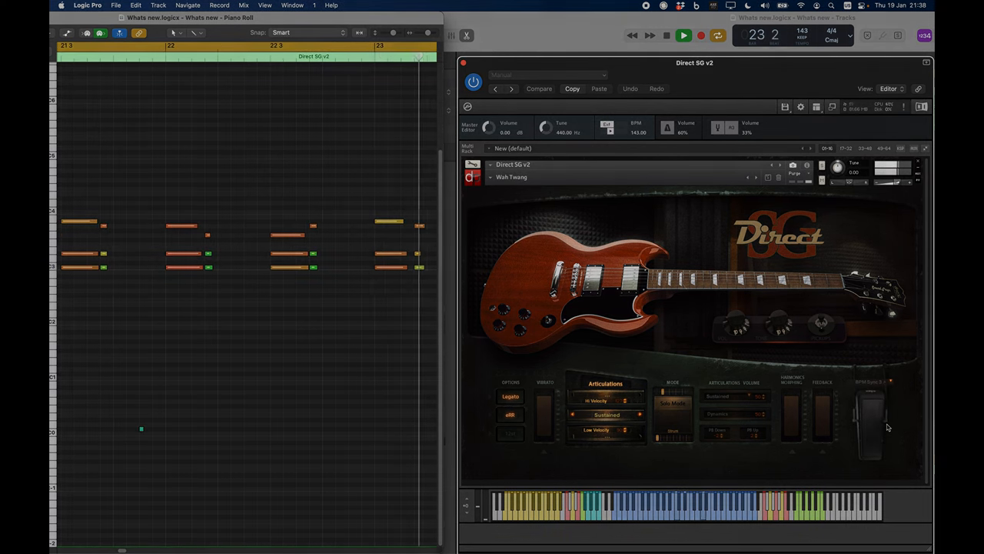
pyautogui.click(683, 36)
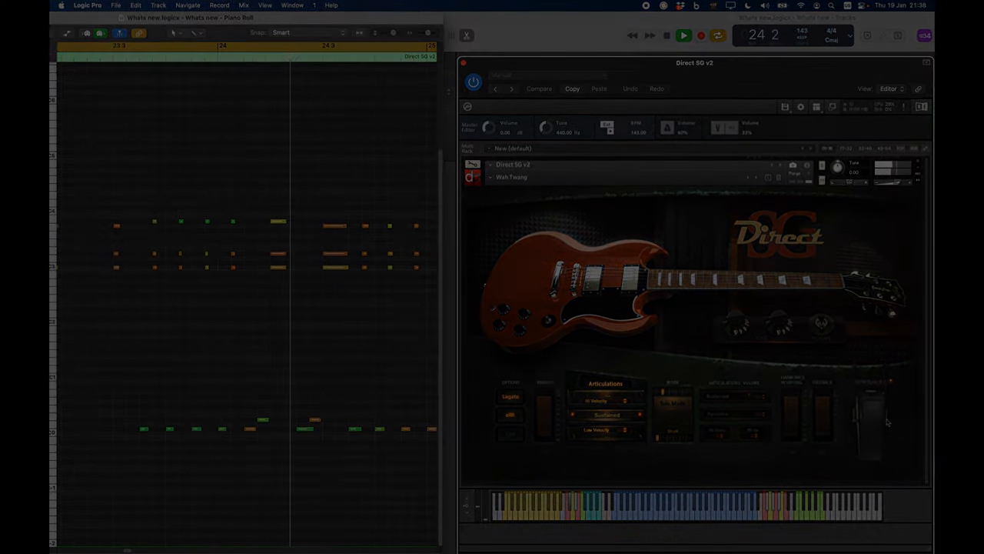